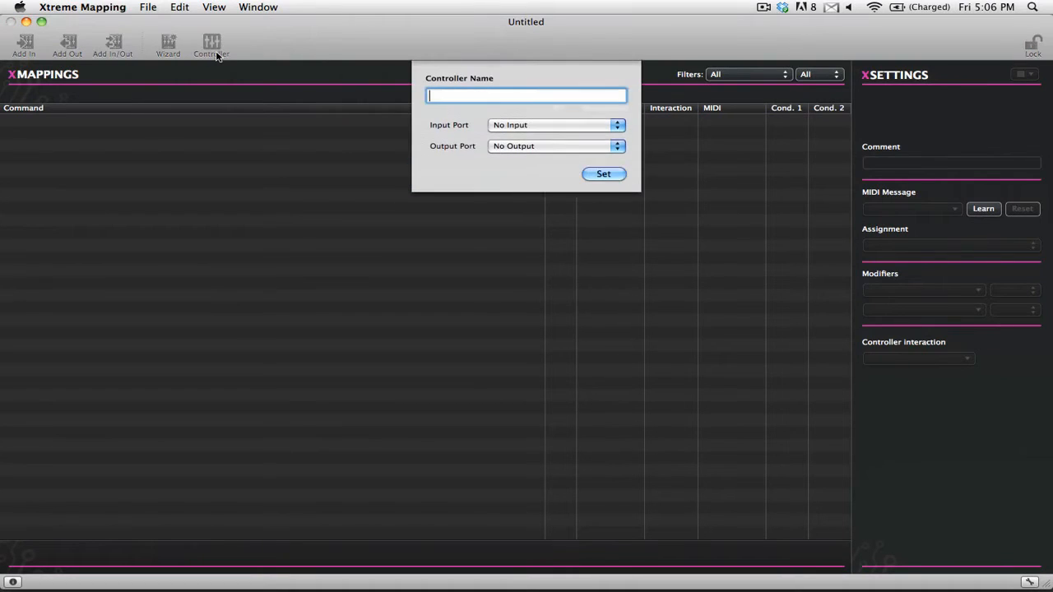
Enter 'xsession' as the controller name.
type("xs")
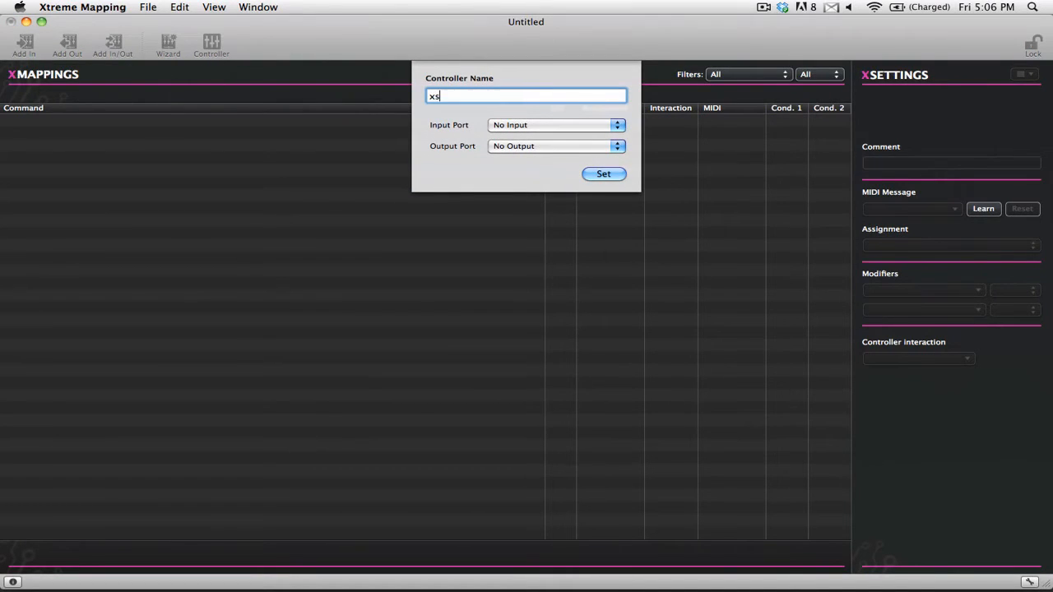
type("ession")
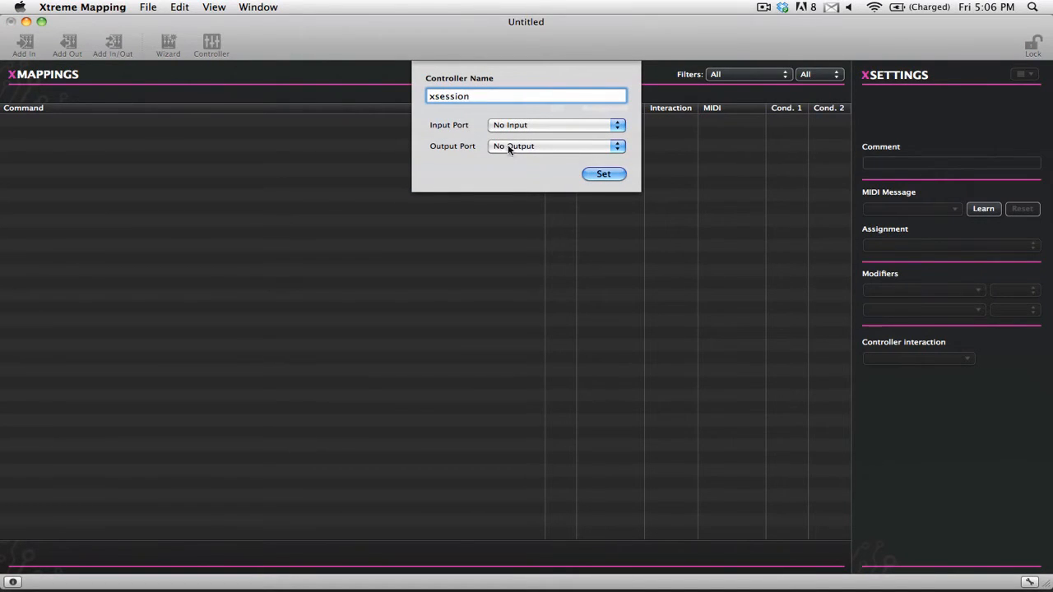
mouse_move(509, 134)
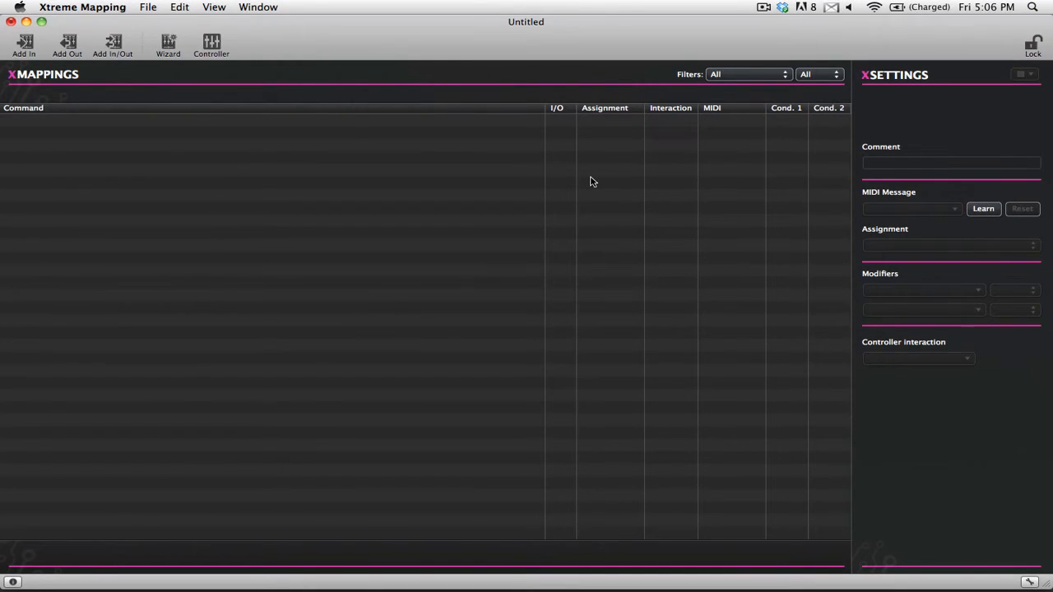
mouse_move(679, 225)
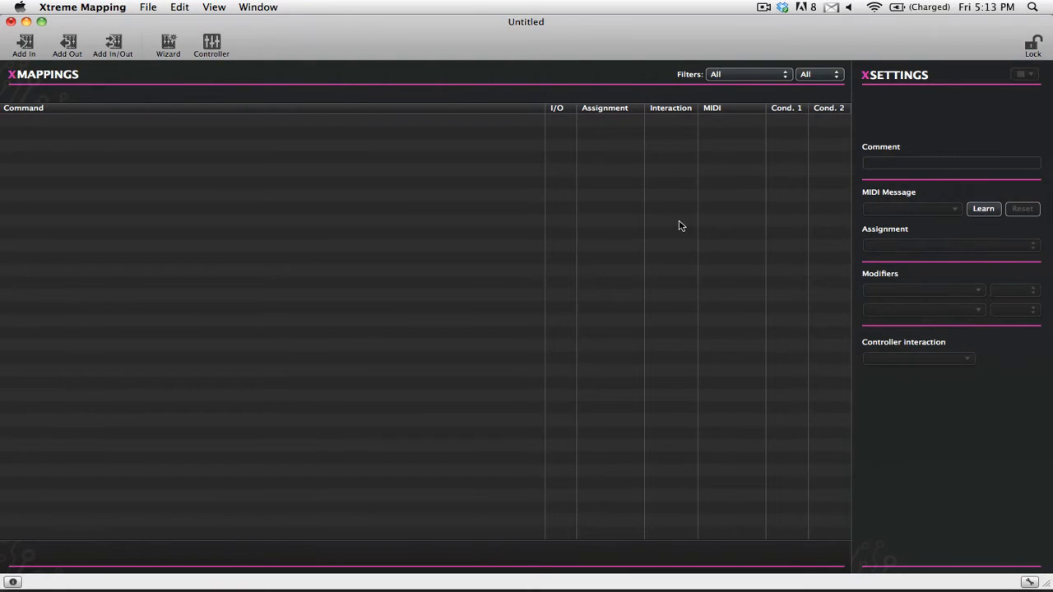
mouse_move(371, 124)
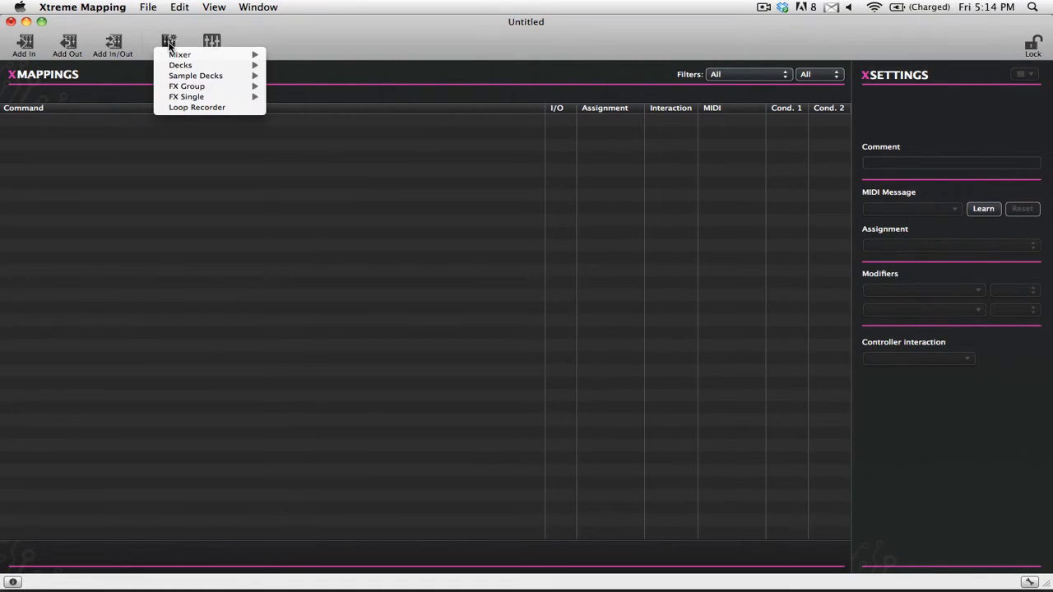
mouse_move(179, 54)
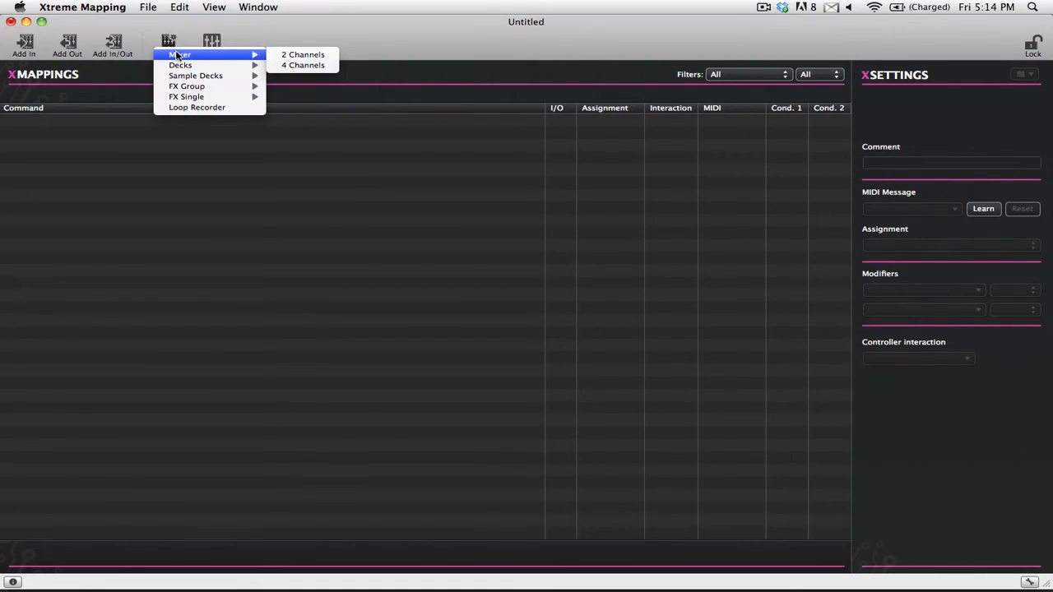
mouse_move(303, 54)
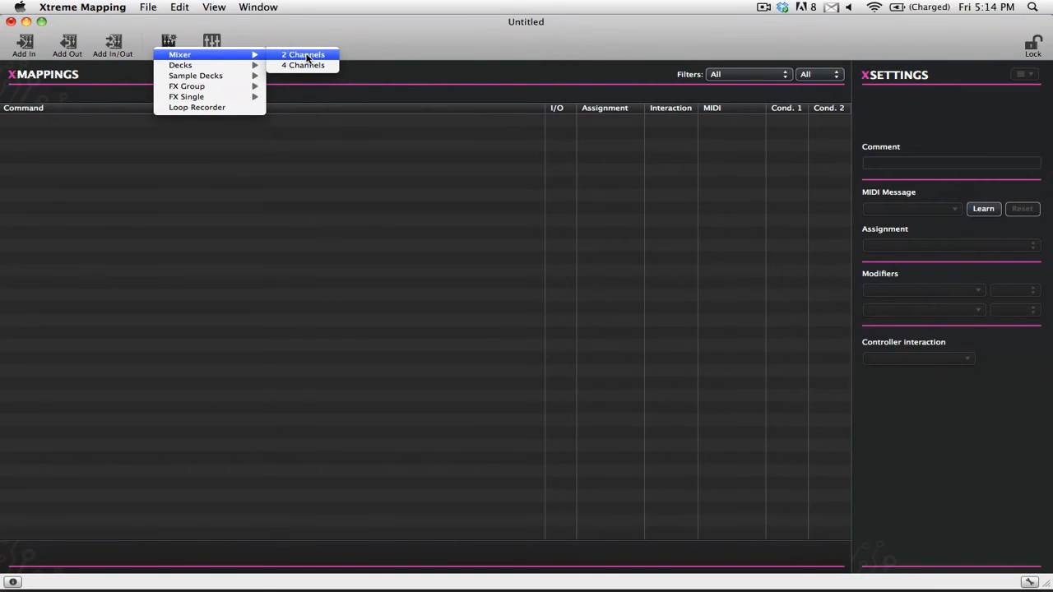
Launch the Mixer > 2 Channels mapping wizard.
left_click(302, 55)
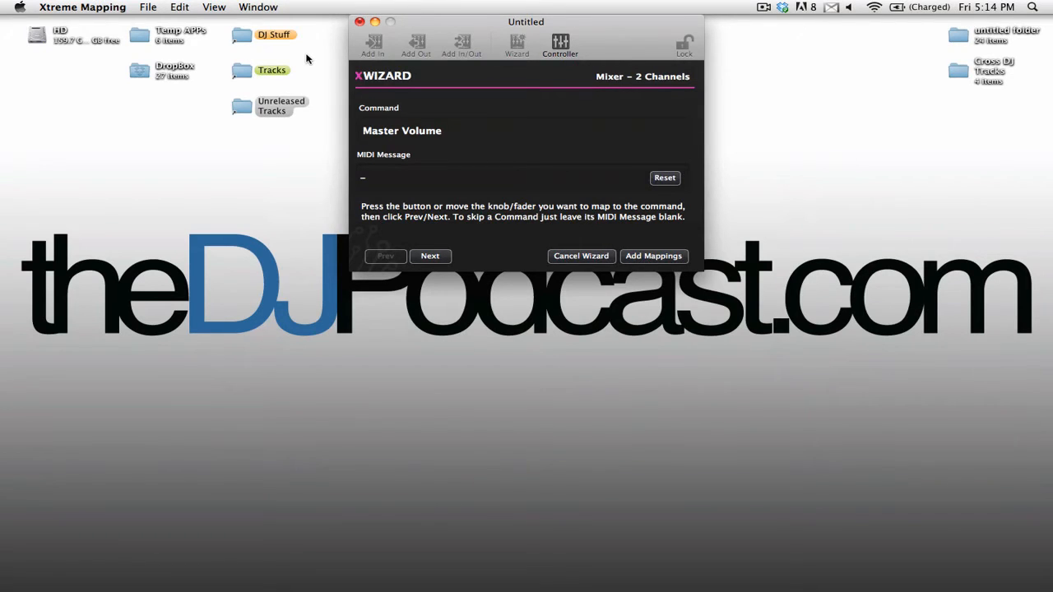
mouse_move(466, 133)
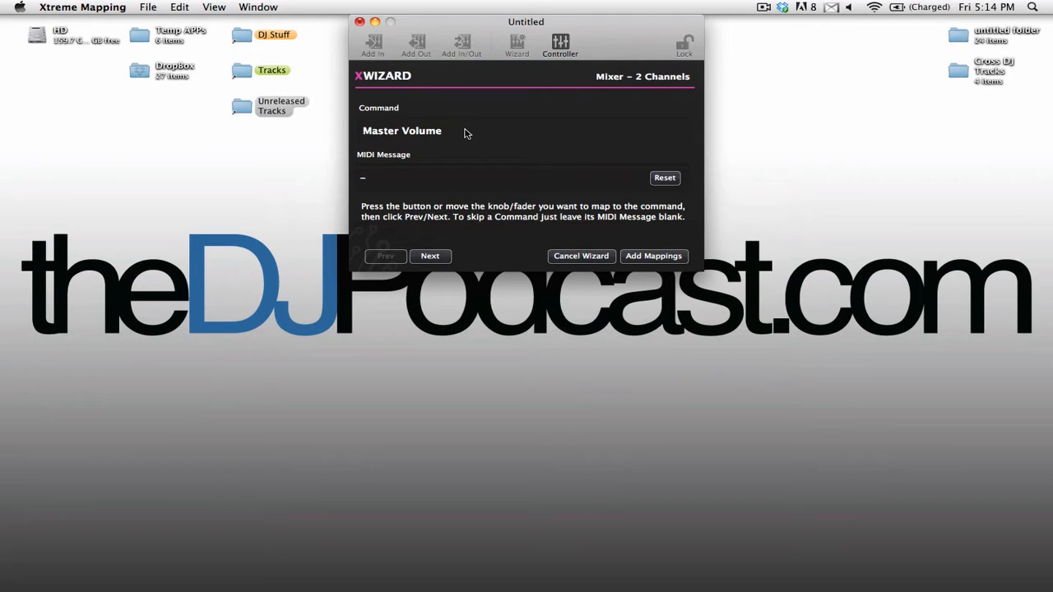
mouse_move(435, 134)
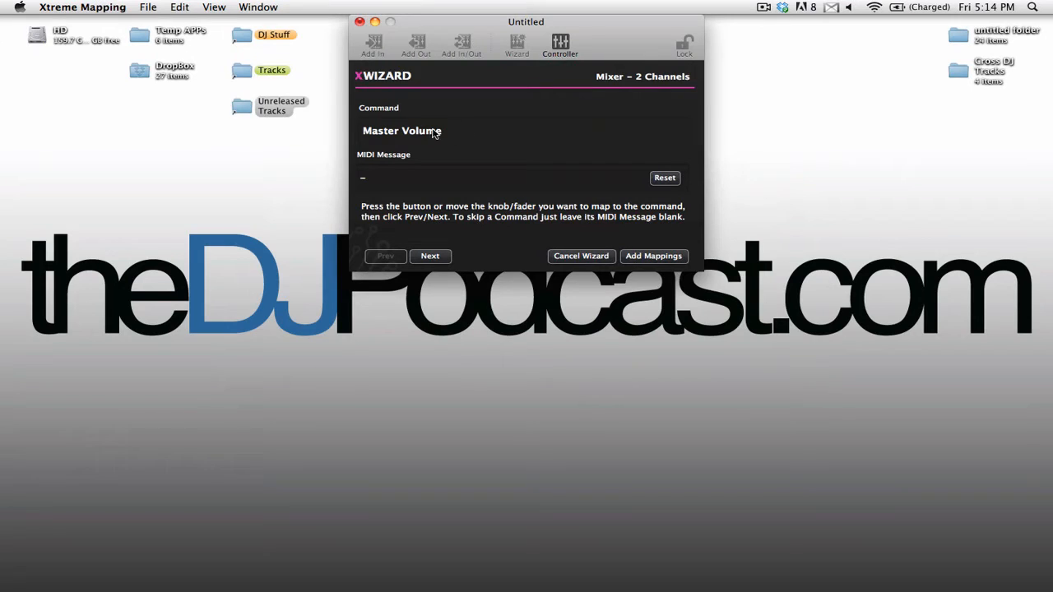
mouse_move(474, 137)
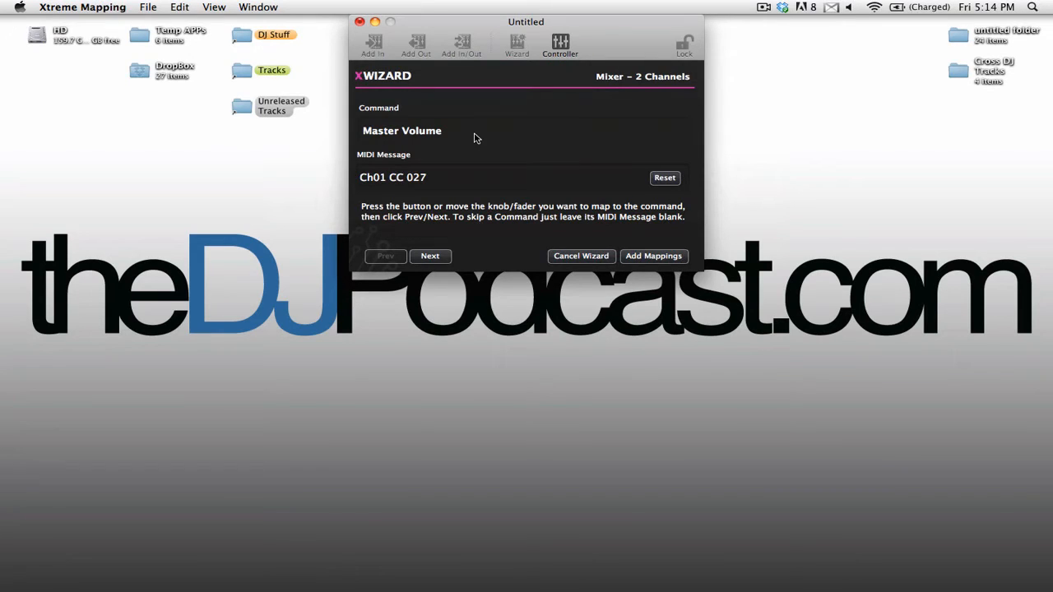
mouse_move(379, 194)
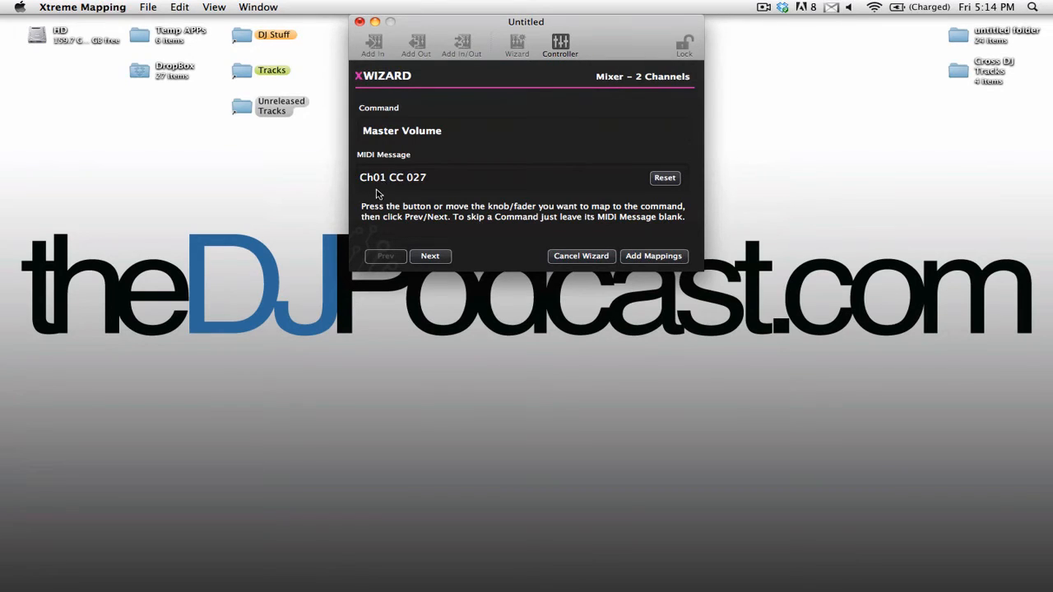
mouse_move(502, 190)
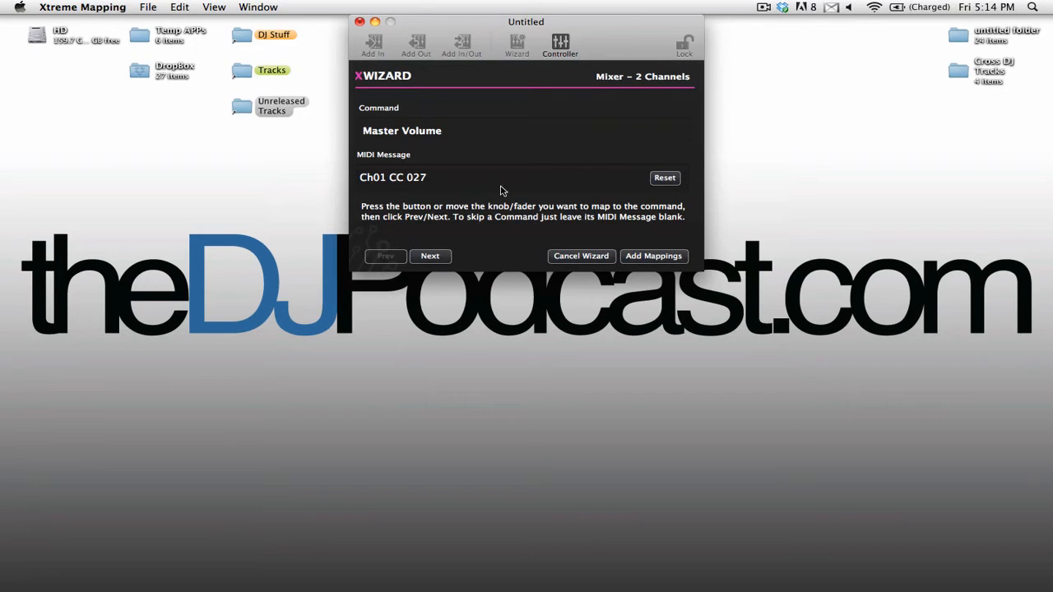
mouse_move(664, 178)
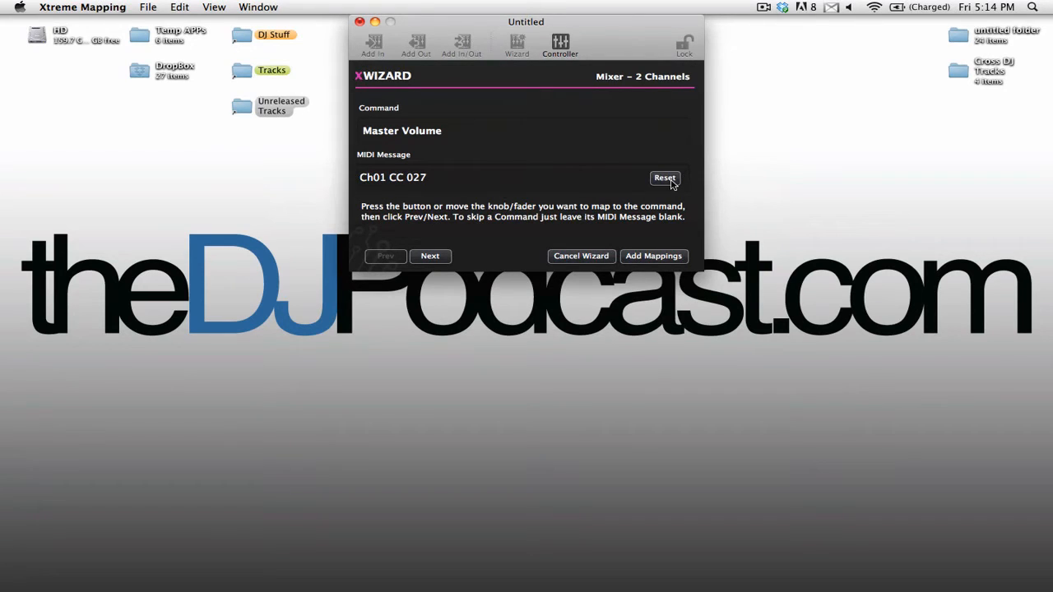
left_click(664, 178)
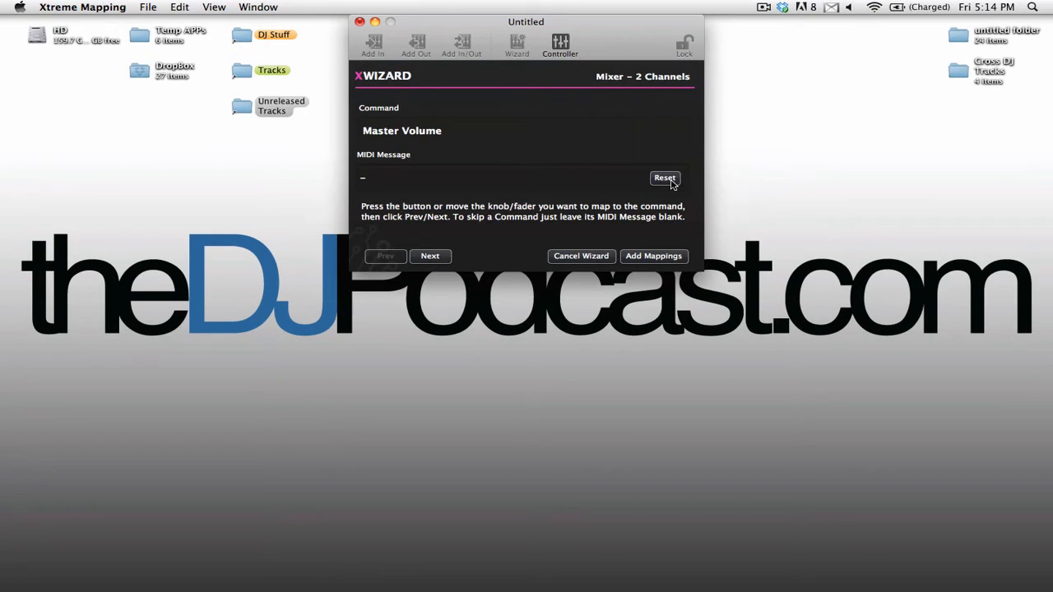
mouse_move(432, 256)
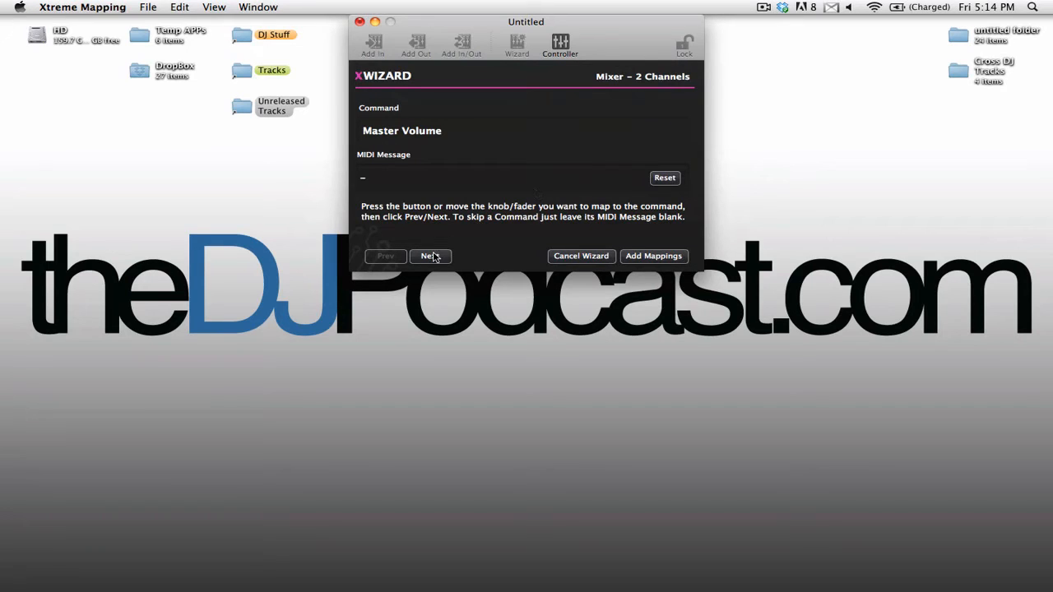
Skip Master Volume, Monitor Volume and Monitor Mix; keep Deck A volume, cue and EQ Low.
left_click(429, 255)
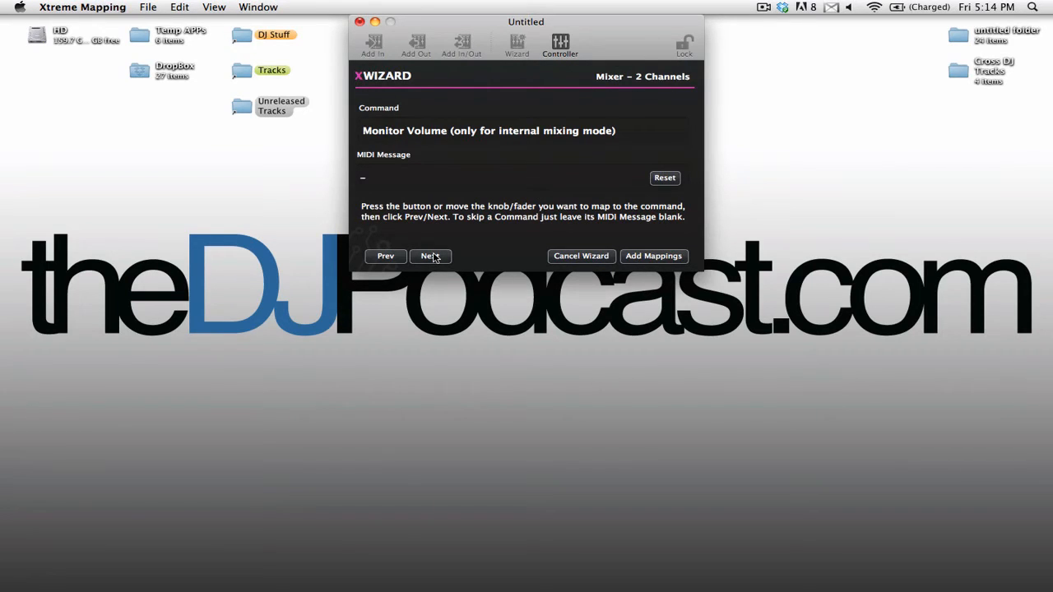
left_click(429, 255)
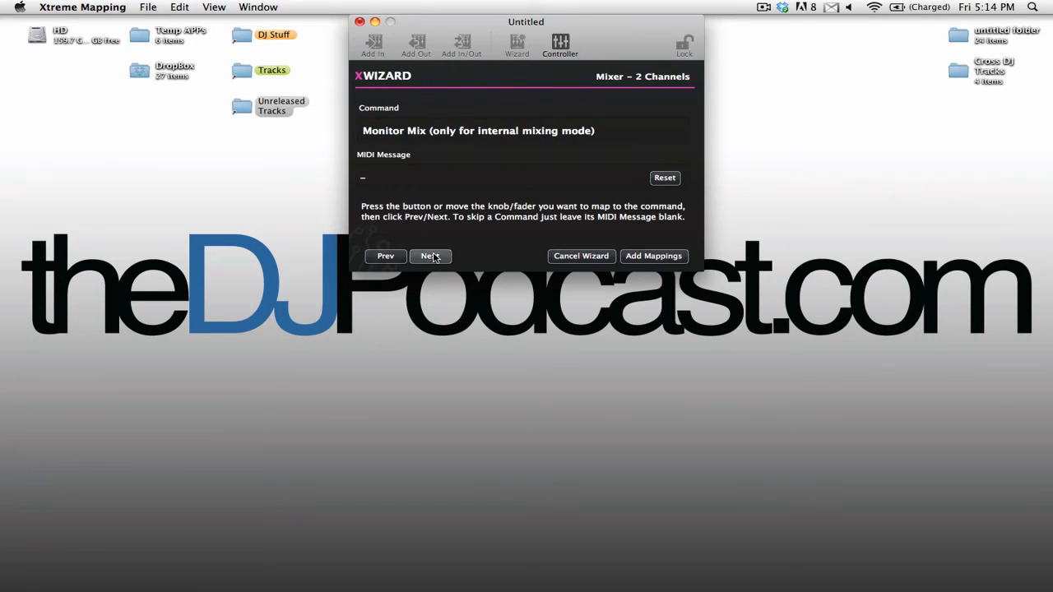
left_click(429, 256)
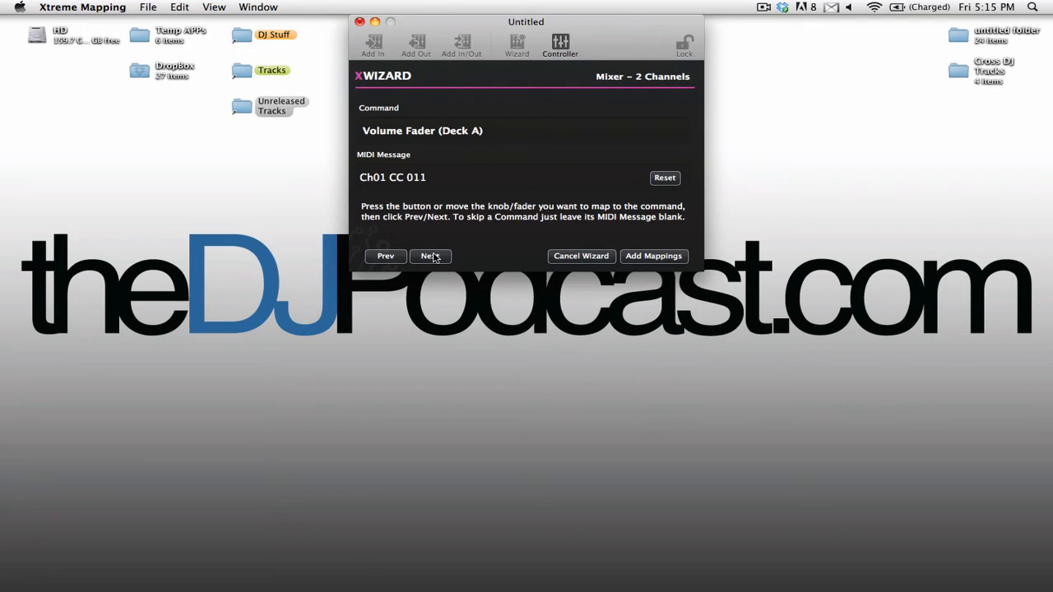
left_click(429, 256)
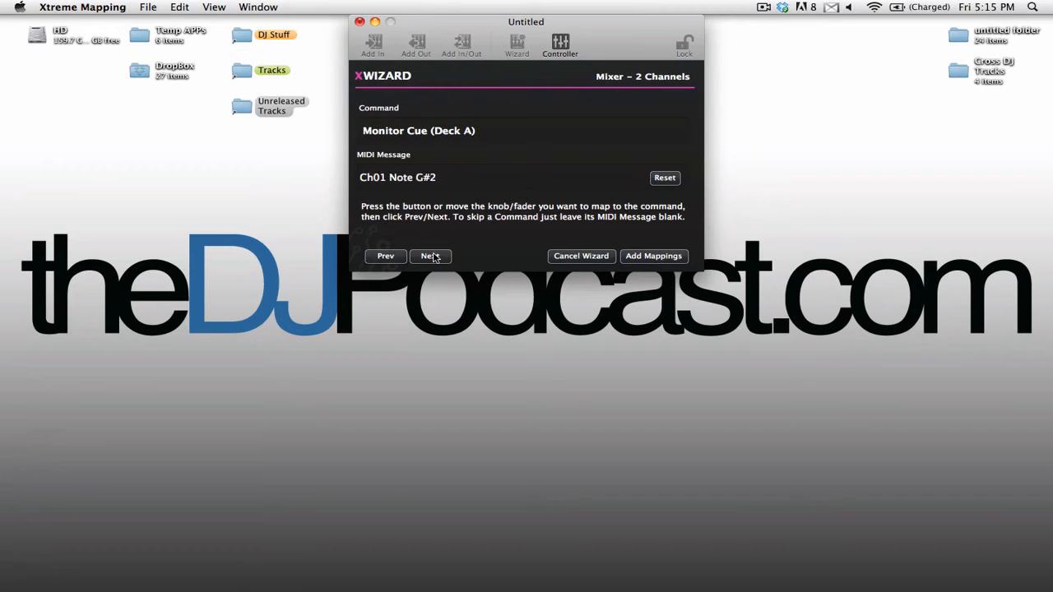
left_click(430, 255)
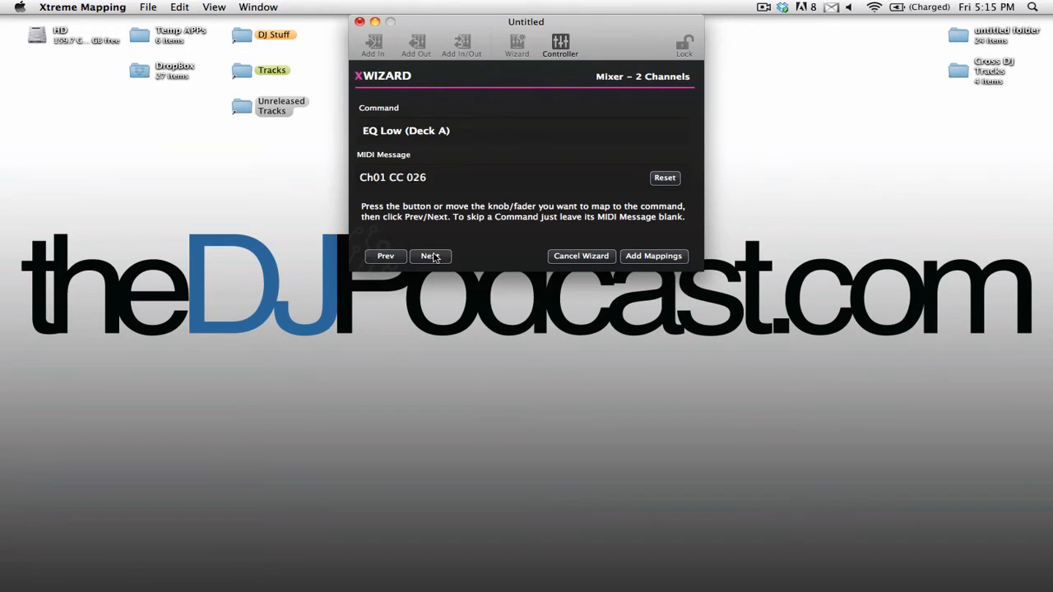
left_click(429, 256)
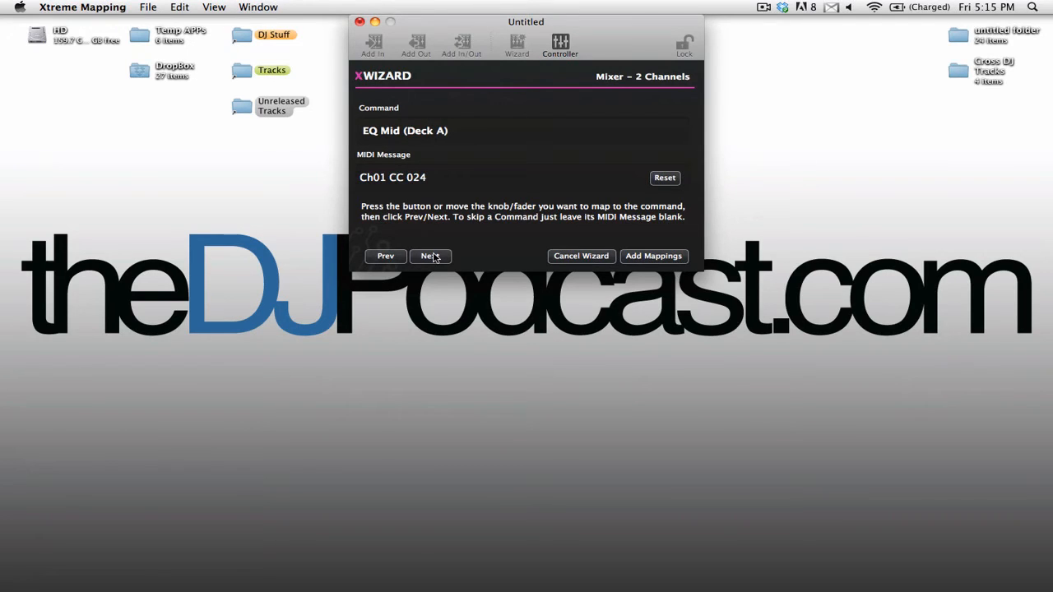
Advance through Filter, Effect Unit 1 and Deck B commands, then add all mappings.
left_click(429, 256)
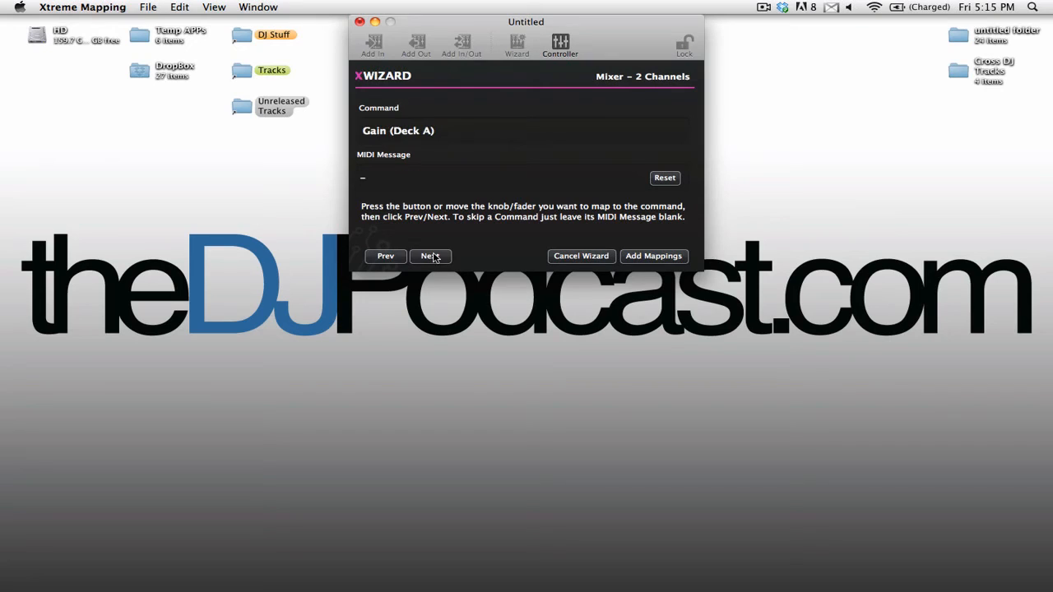
left_click(429, 256)
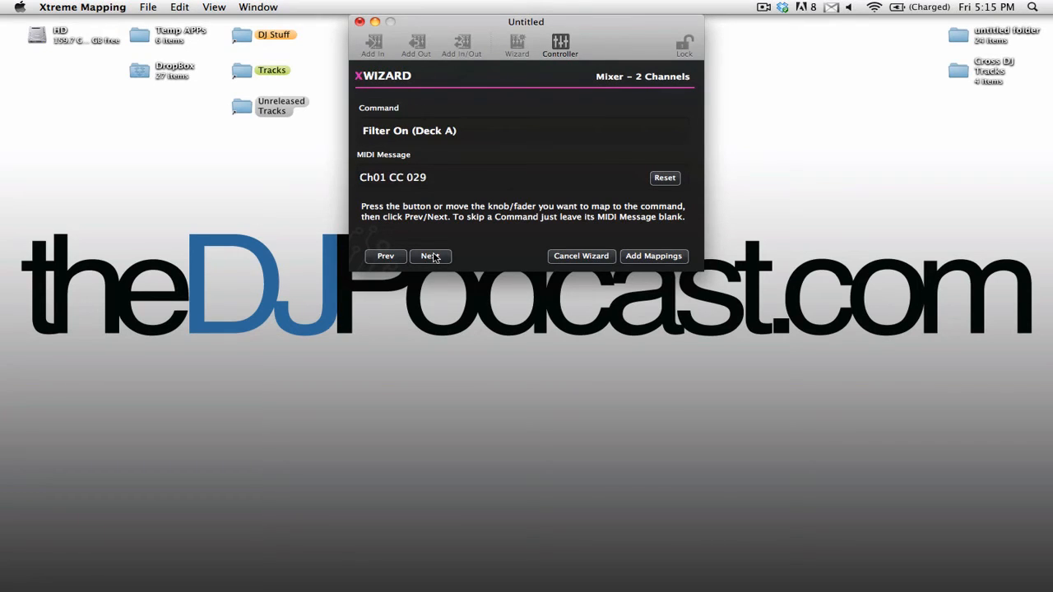
left_click(428, 256)
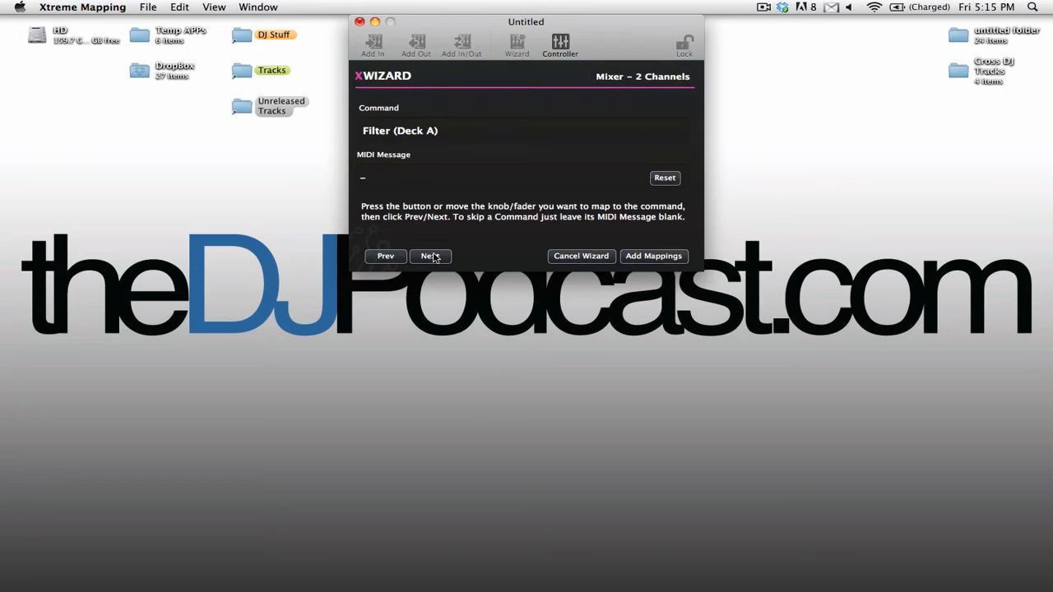
left_click(429, 255)
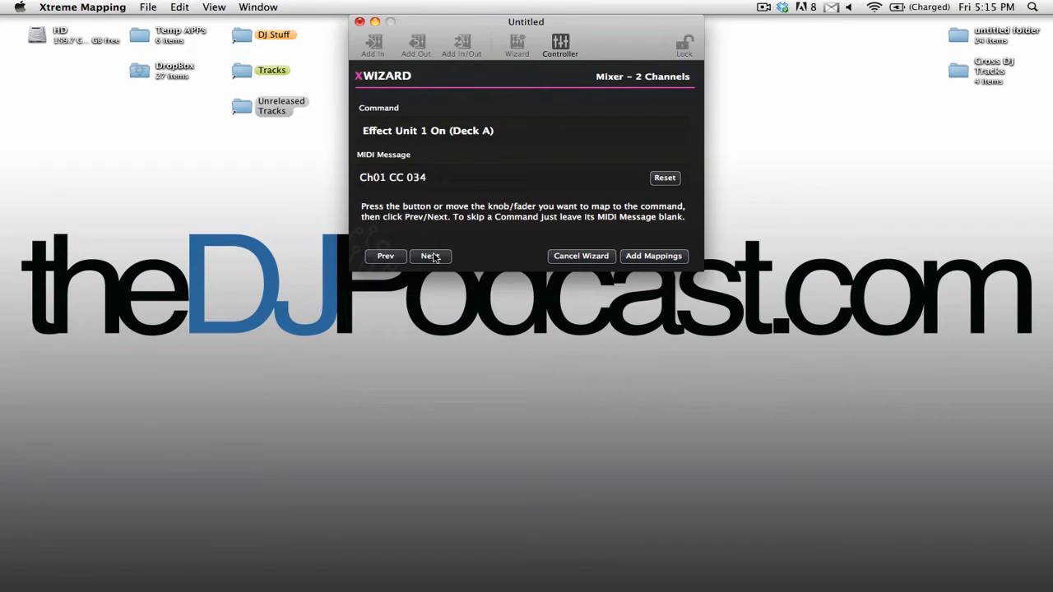
left_click(429, 256)
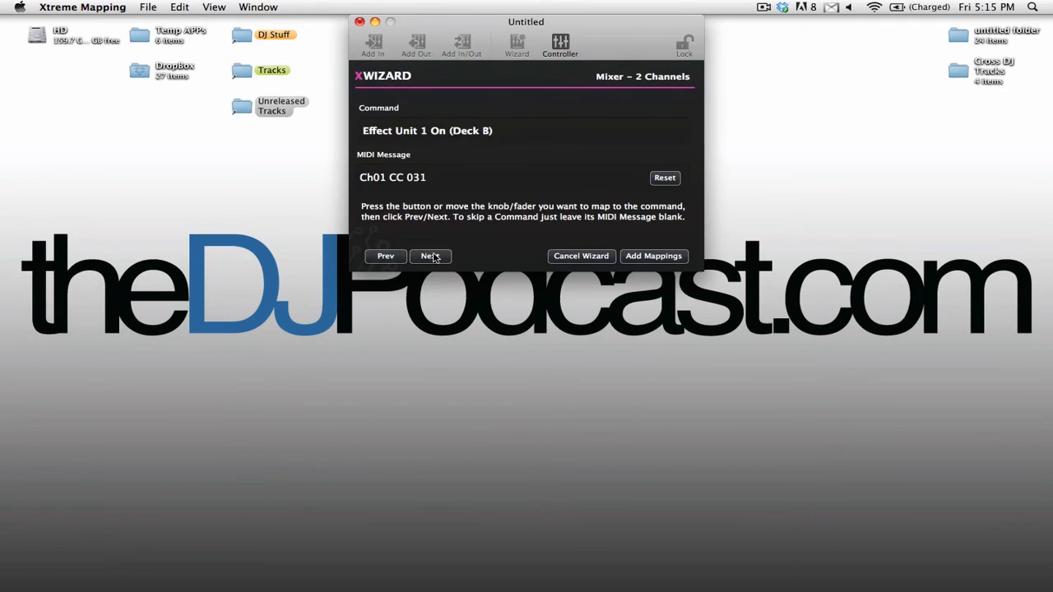
left_click(430, 256)
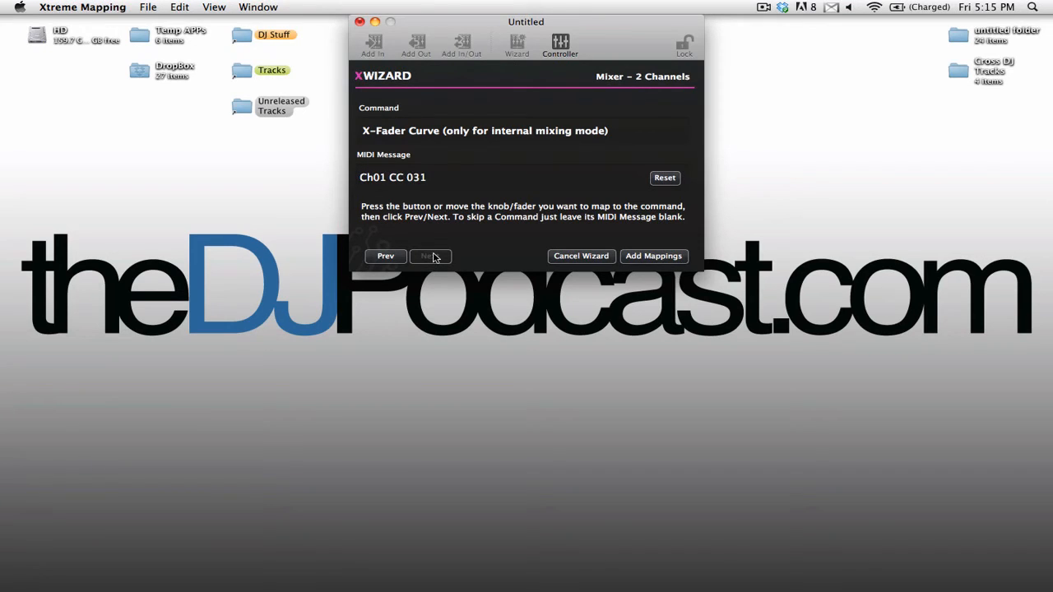
mouse_move(656, 273)
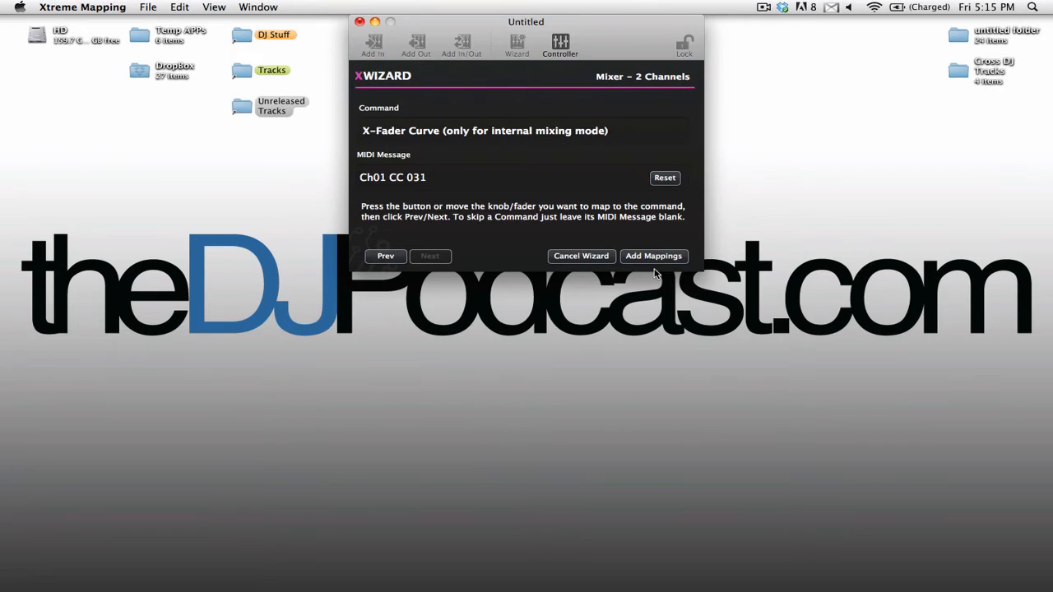
left_click(653, 256)
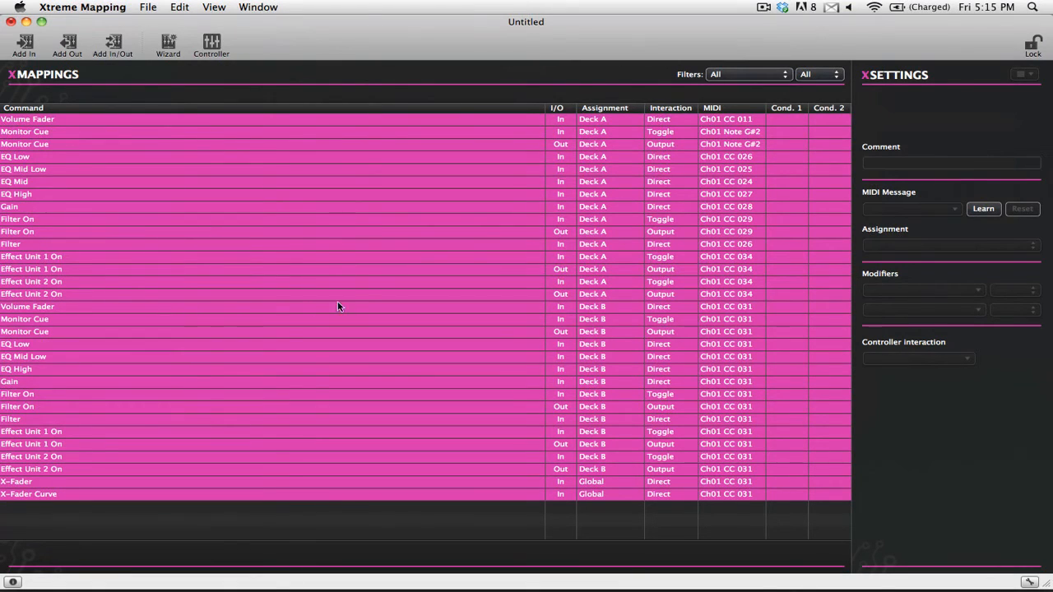
mouse_move(287, 308)
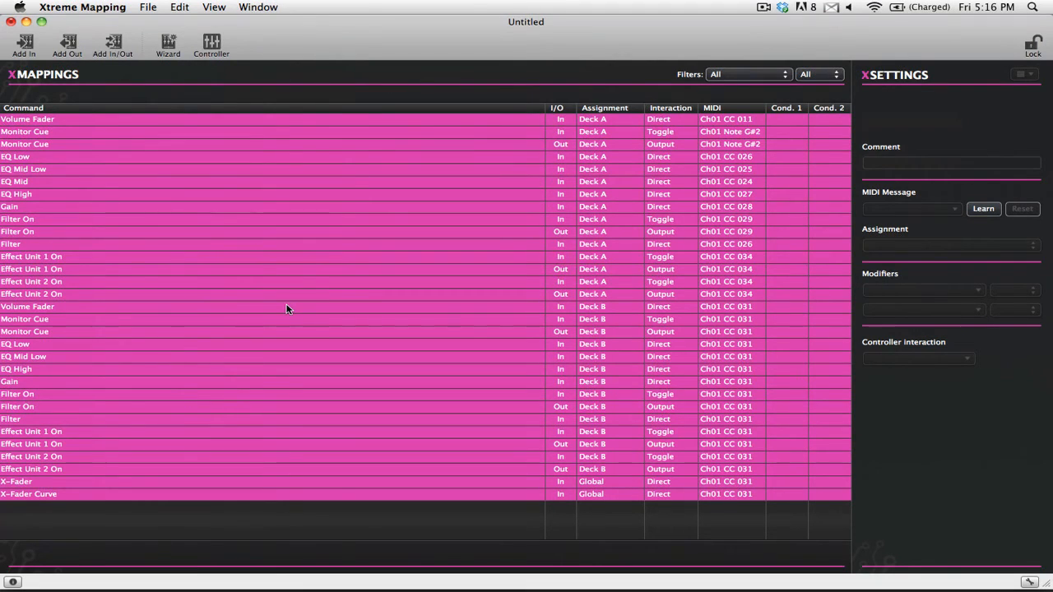
mouse_move(58, 216)
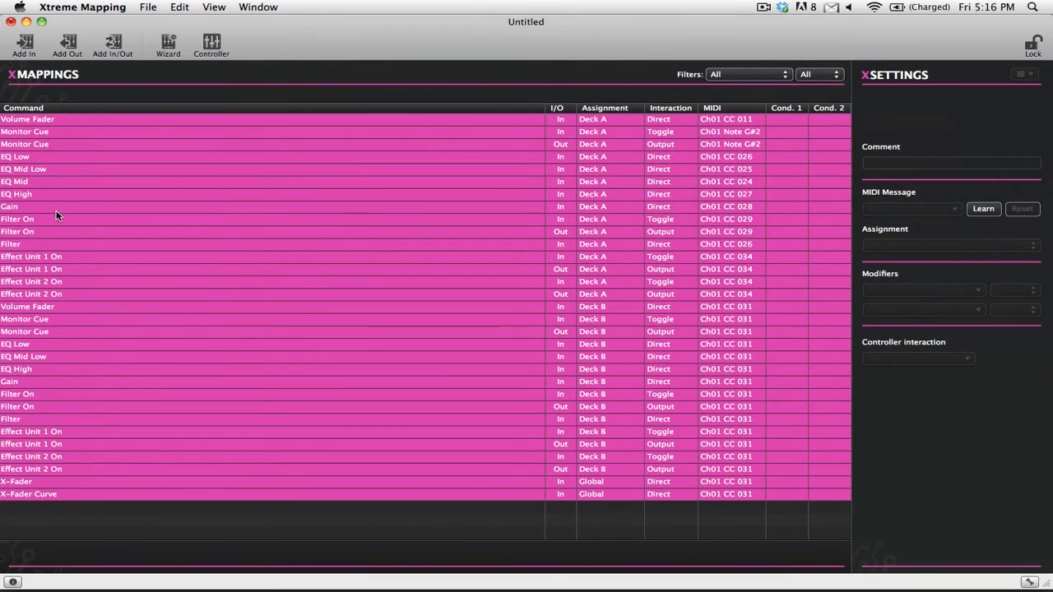
mouse_move(40, 219)
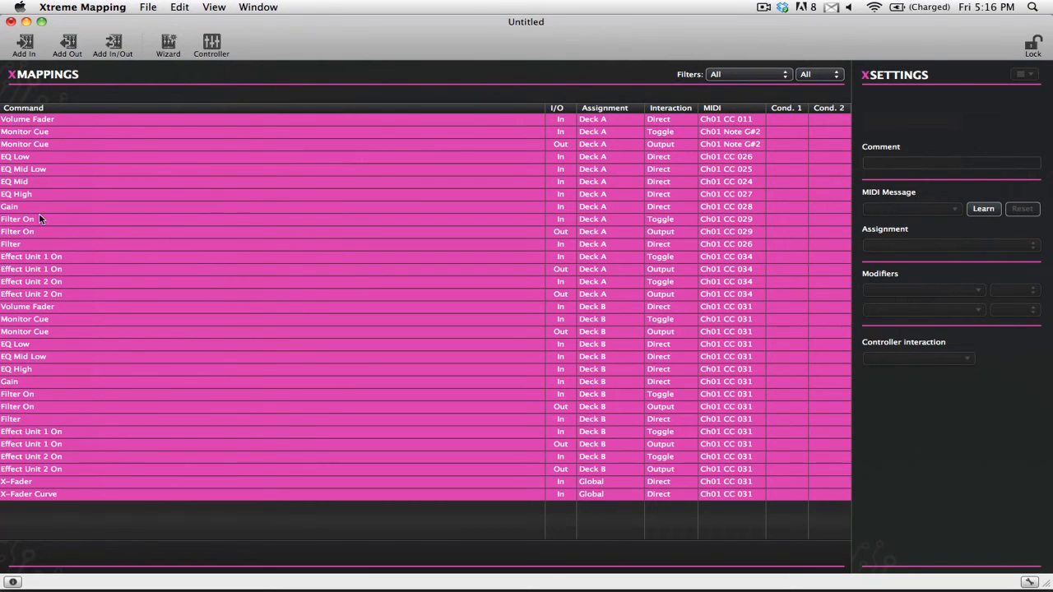
Select the Deck A Gain mapping to view its Ch01 CC 028 settings.
left_click(9, 206)
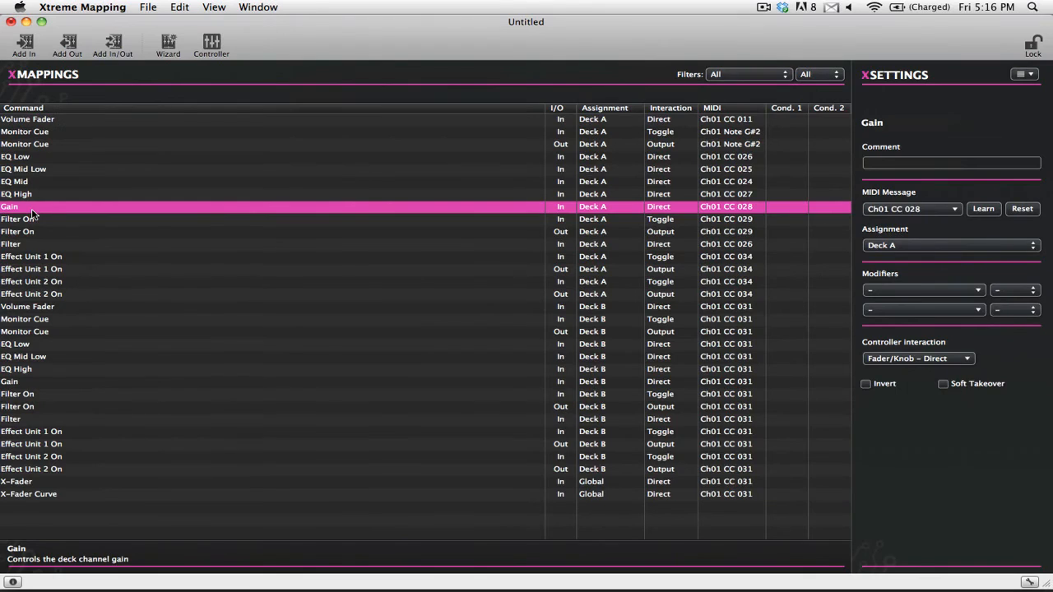
mouse_move(776, 40)
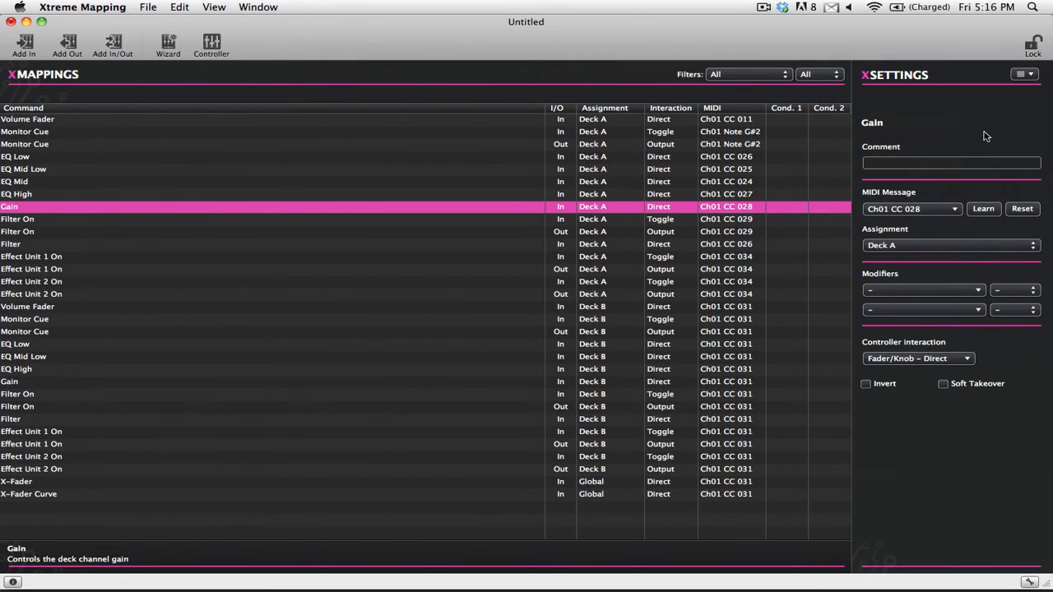
mouse_move(948, 157)
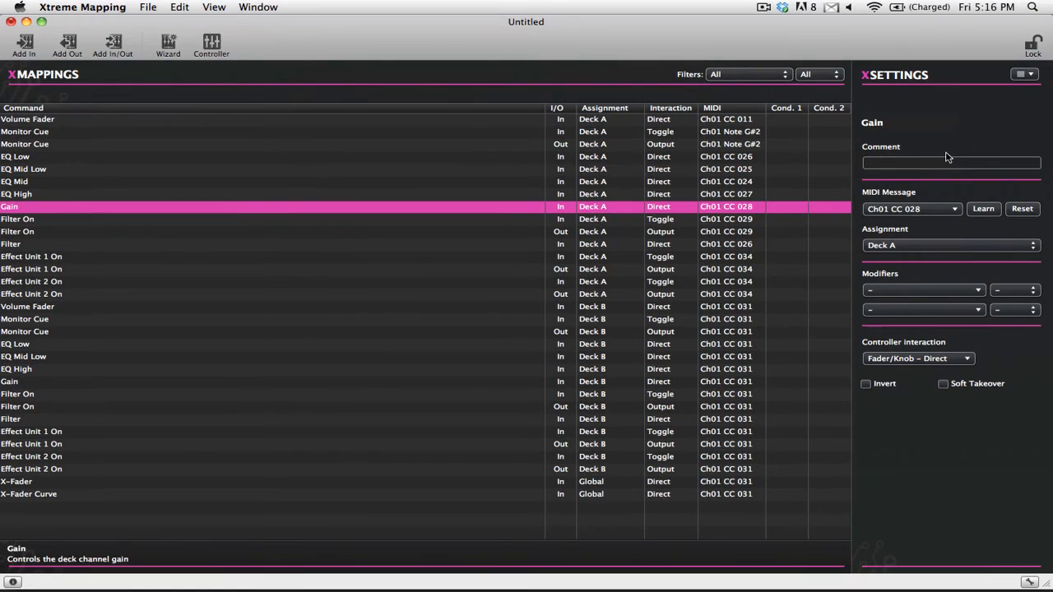
mouse_move(933, 217)
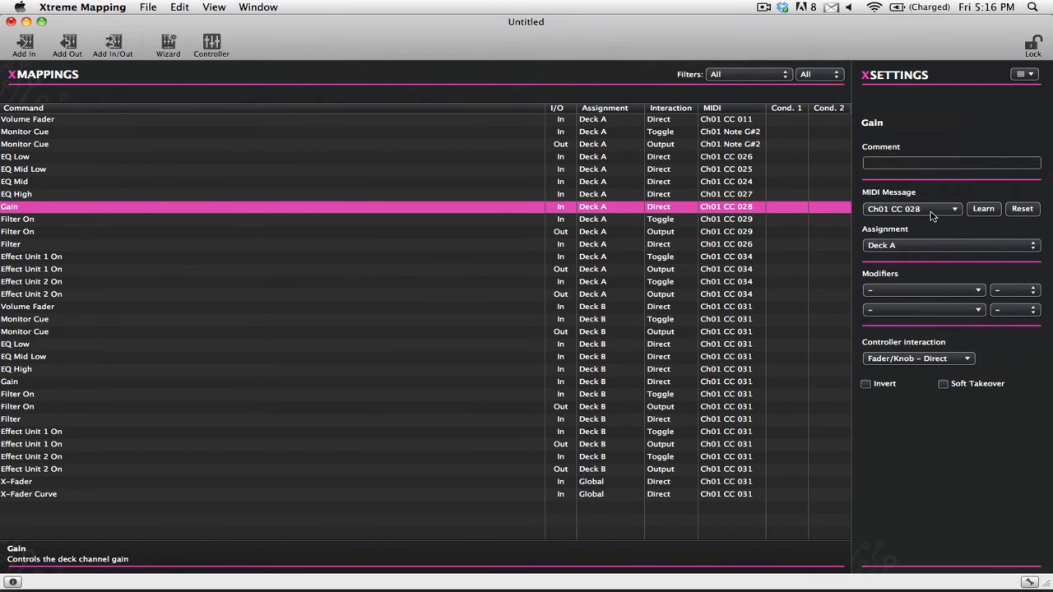
Learn a new MIDI message for Deck A Gain from the moved knob.
left_click(912, 208)
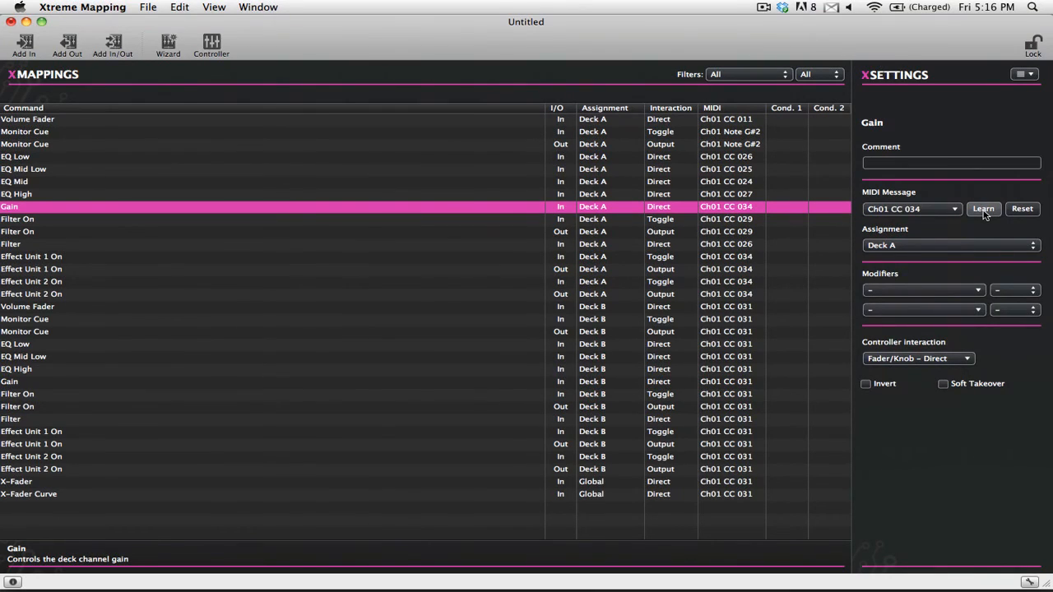
mouse_move(953, 214)
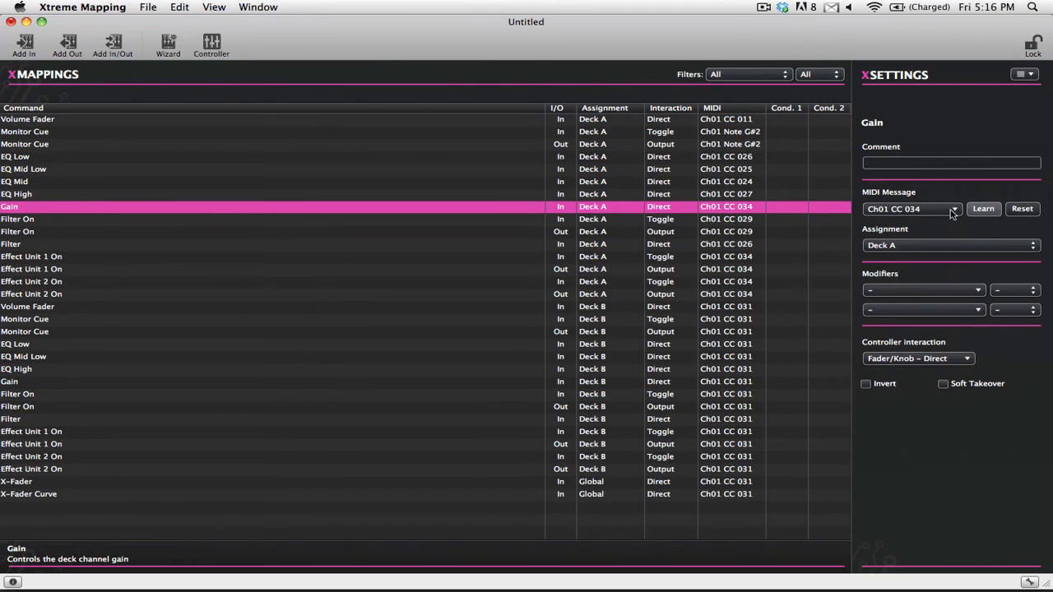
mouse_move(946, 215)
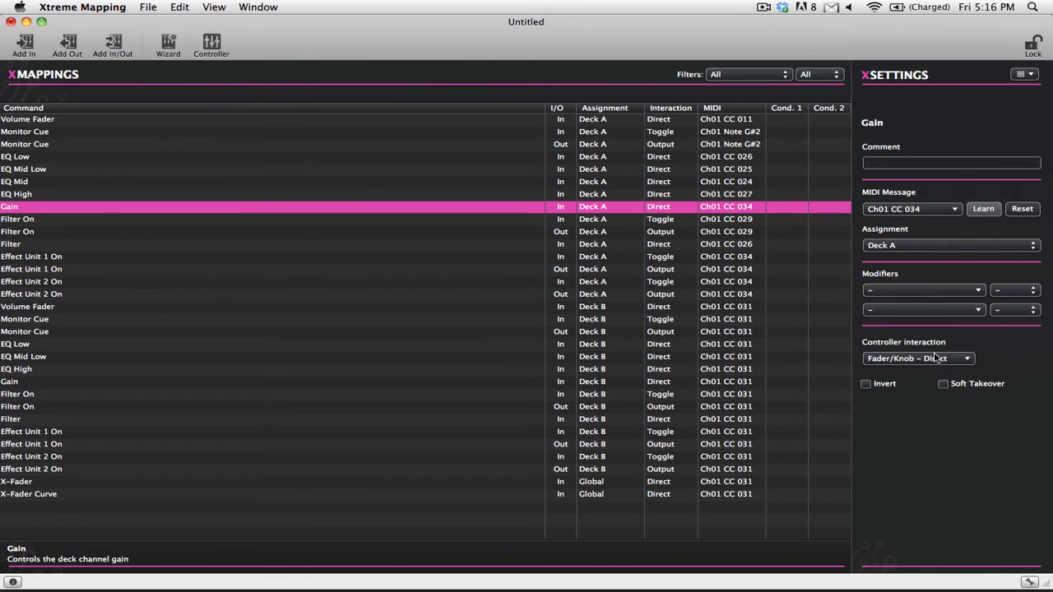
mouse_move(901, 366)
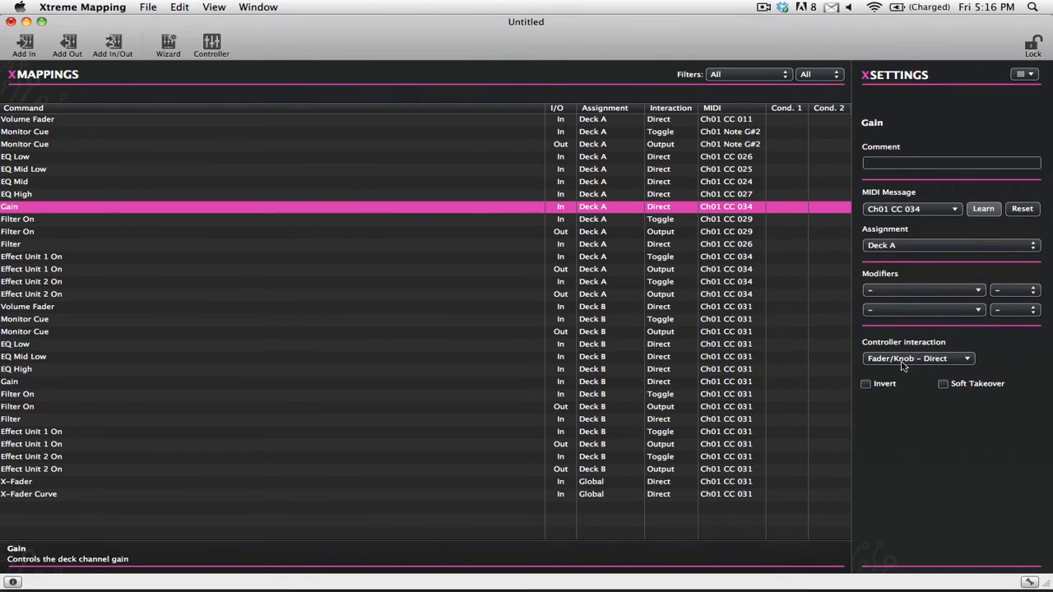
mouse_move(917, 401)
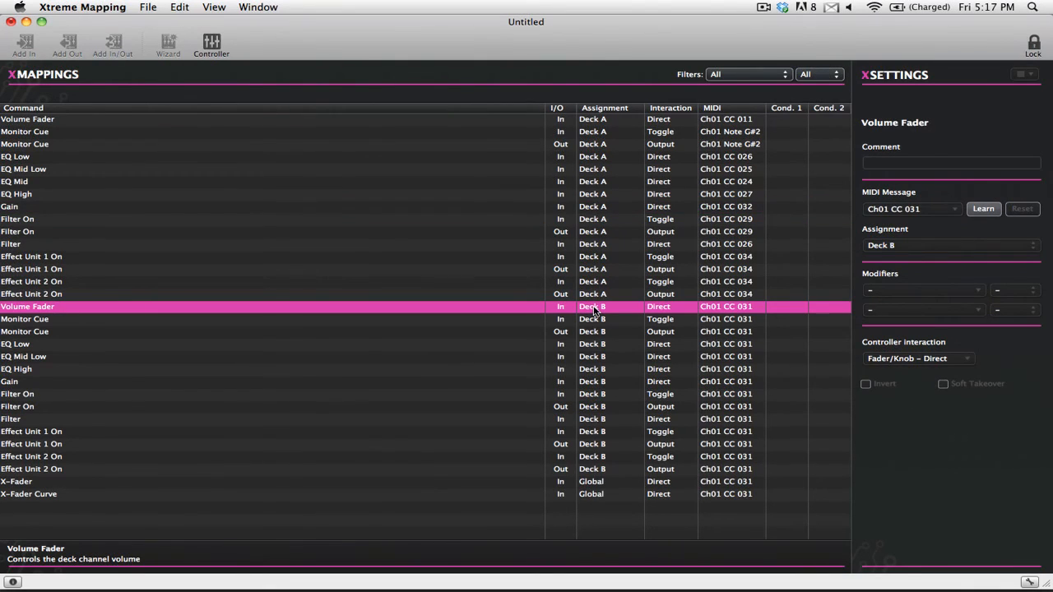
Start Save As for the mapping, proposing xsession.tsi on the Desktop.
left_click(148, 7)
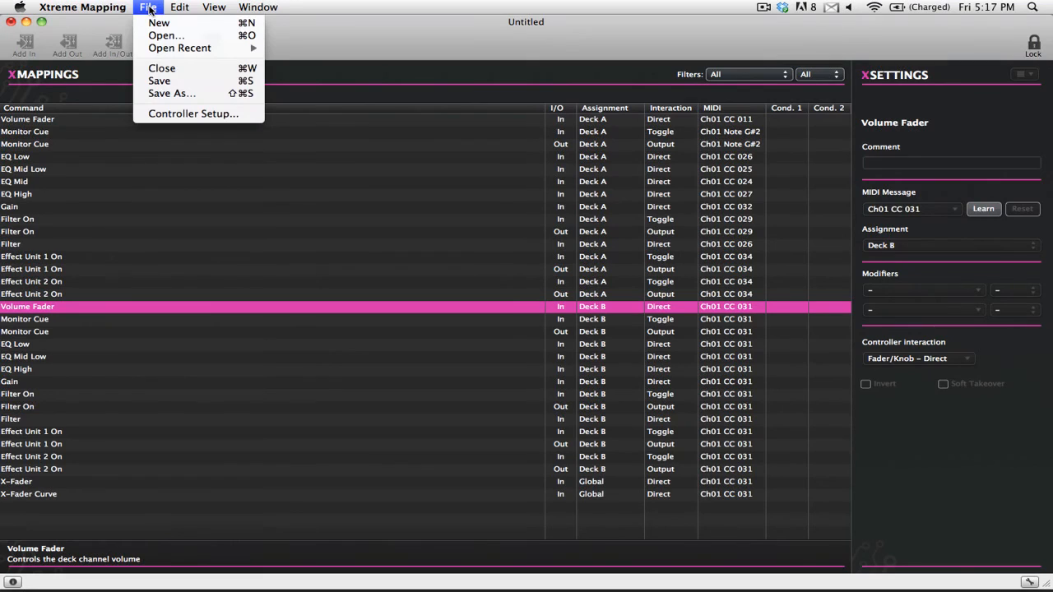
mouse_move(172, 93)
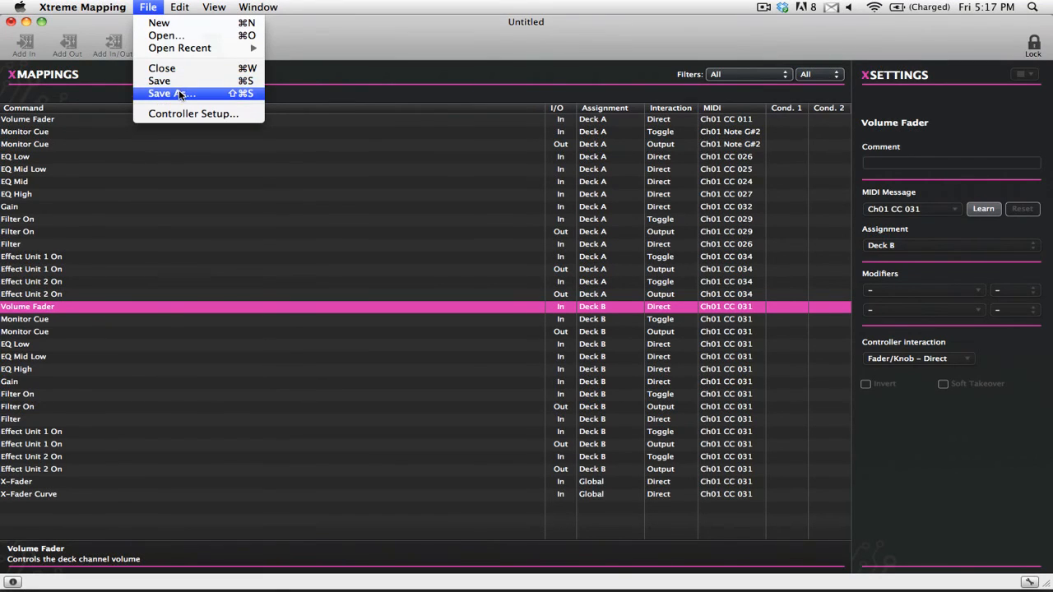
left_click(171, 93)
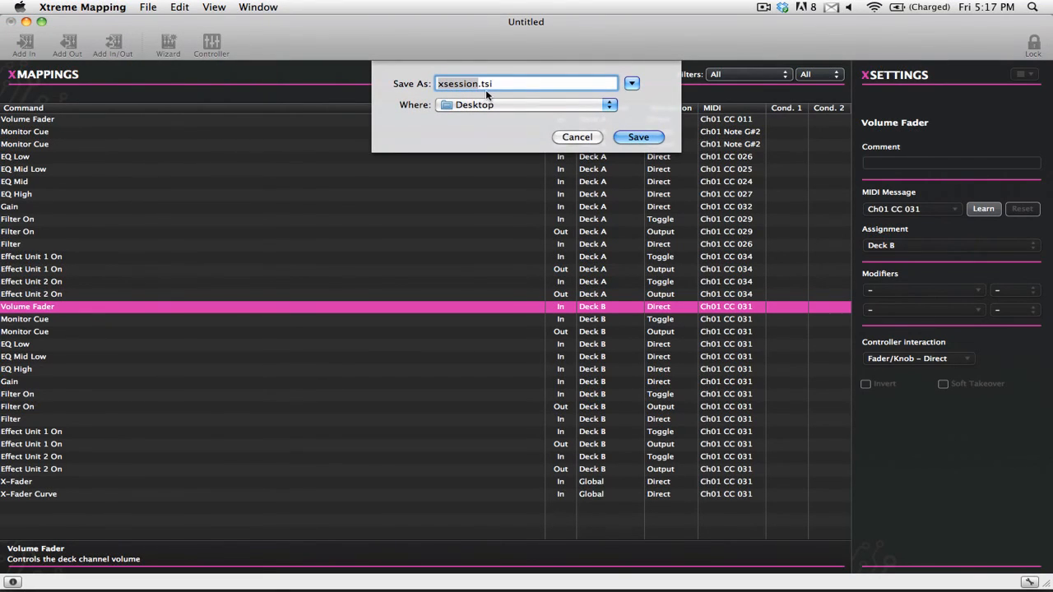